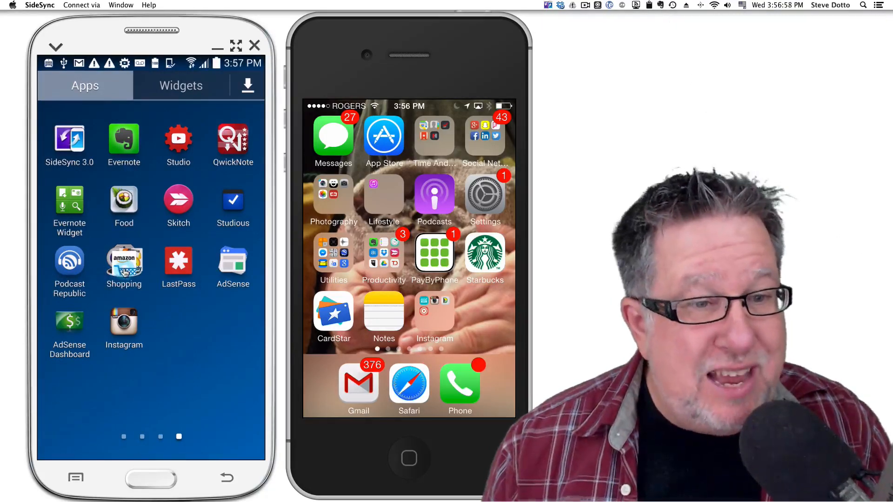
# Step: Launch Craigslist and keep only Richmond, BC checked in the location list, dropping All Vancouver
pyautogui.click(124, 260)
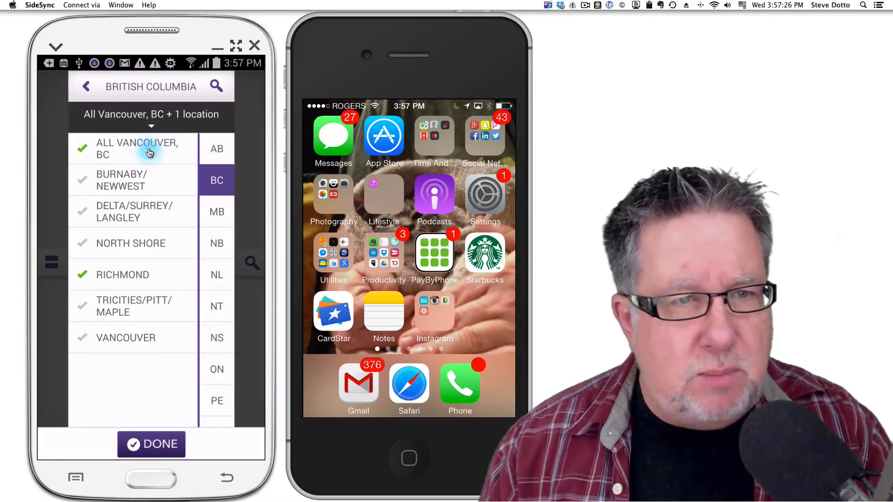
pyautogui.click(150, 445)
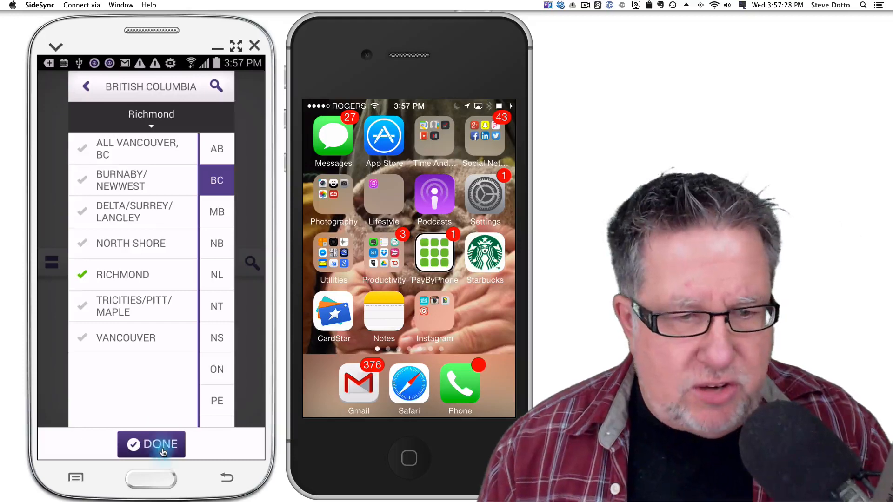
pyautogui.click(151, 444)
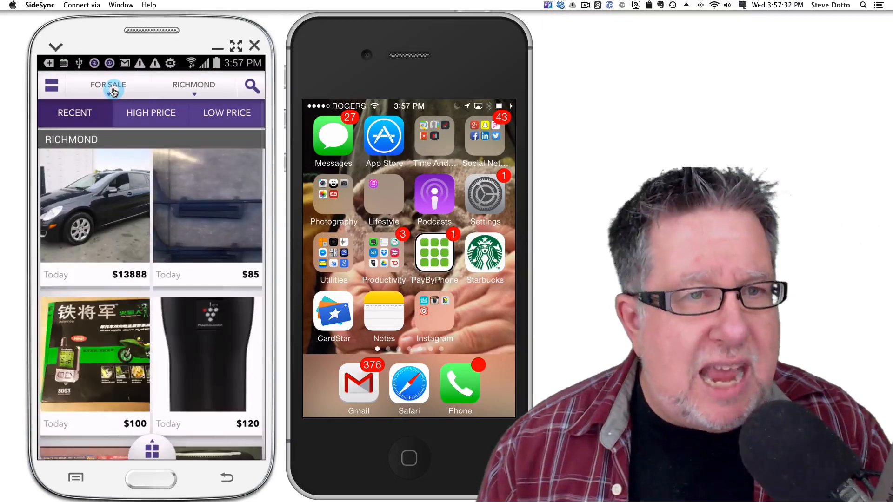
# Step: Switch the for-sale listings to the Computer category
pyautogui.click(107, 85)
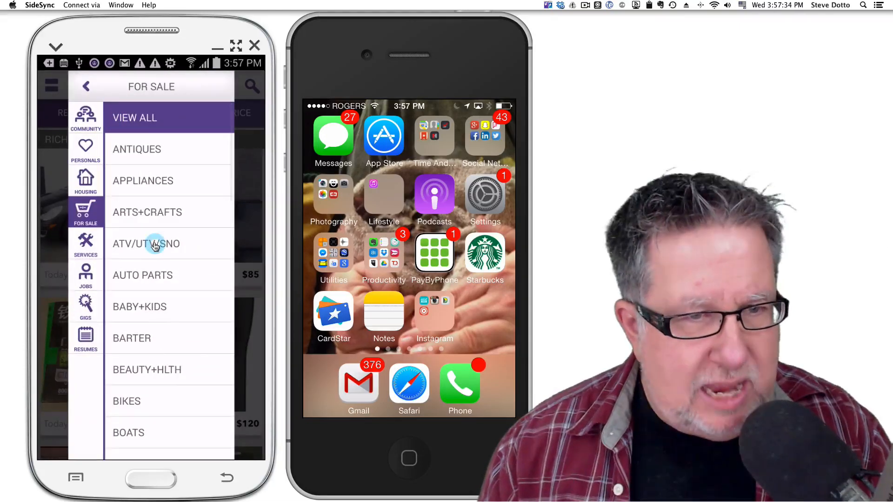
pyautogui.scroll(-3)
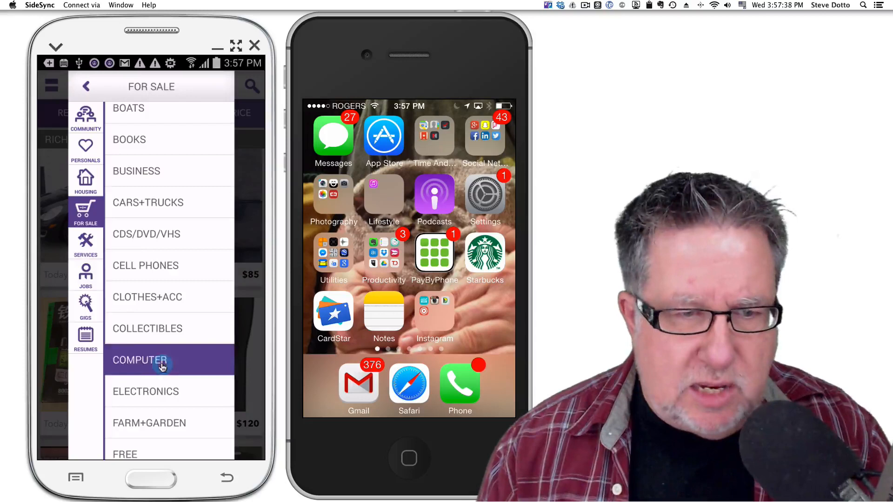
pyautogui.click(139, 360)
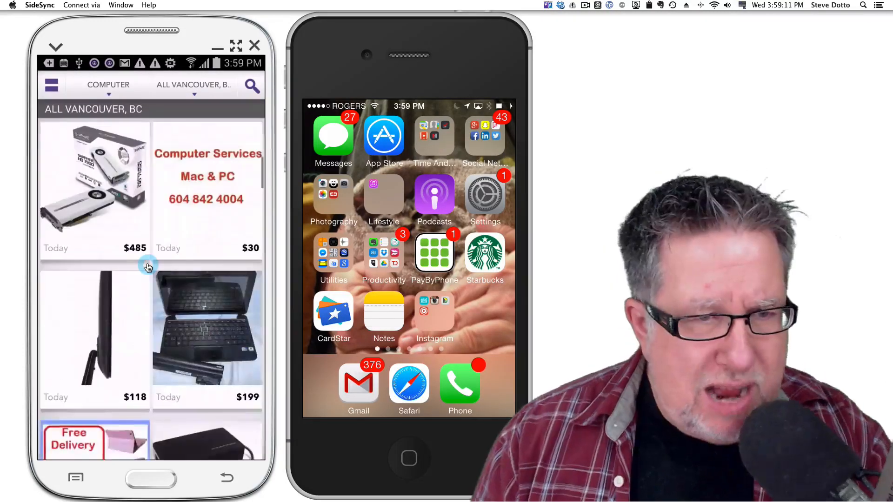
# Step: Scroll down through the grid of computer listings
pyautogui.scroll(-3)
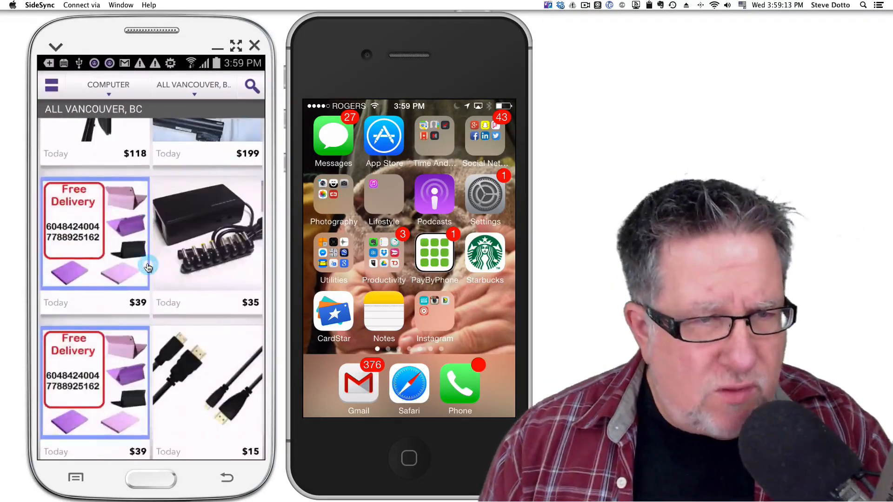
pyautogui.scroll(-3)
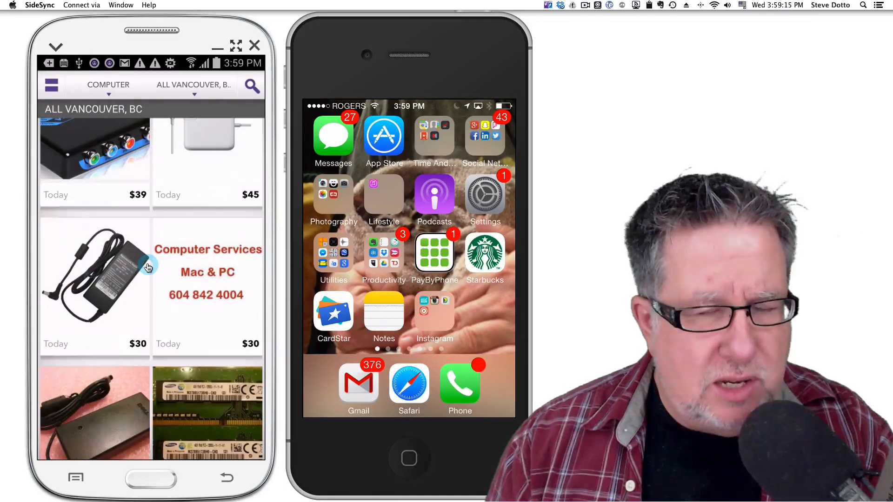
pyautogui.scroll(-3)
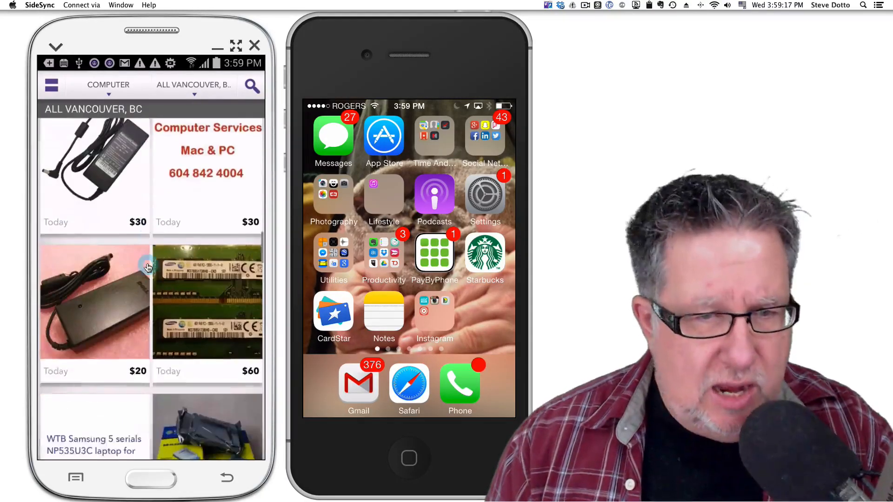
pyautogui.scroll(-3)
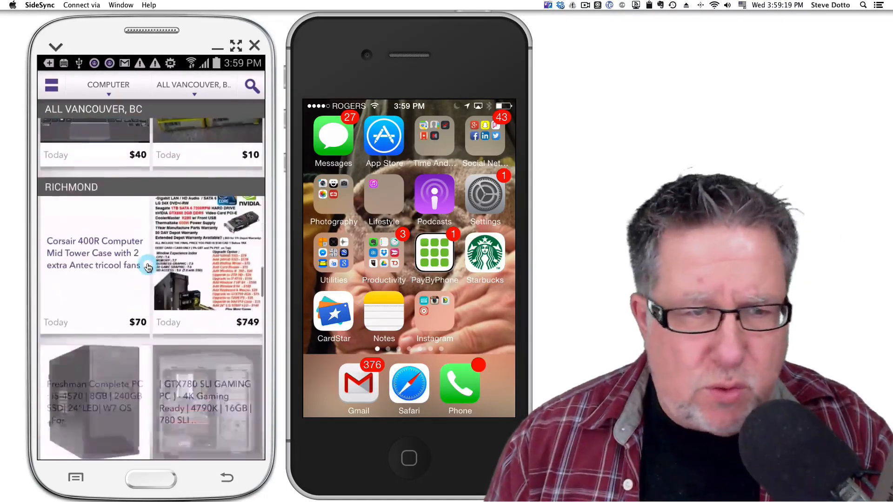
pyautogui.scroll(-3)
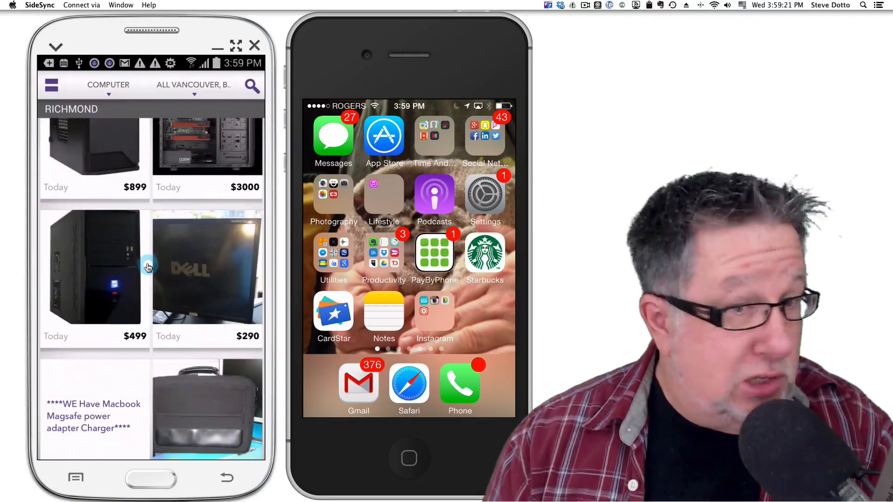
pyautogui.scroll(-3)
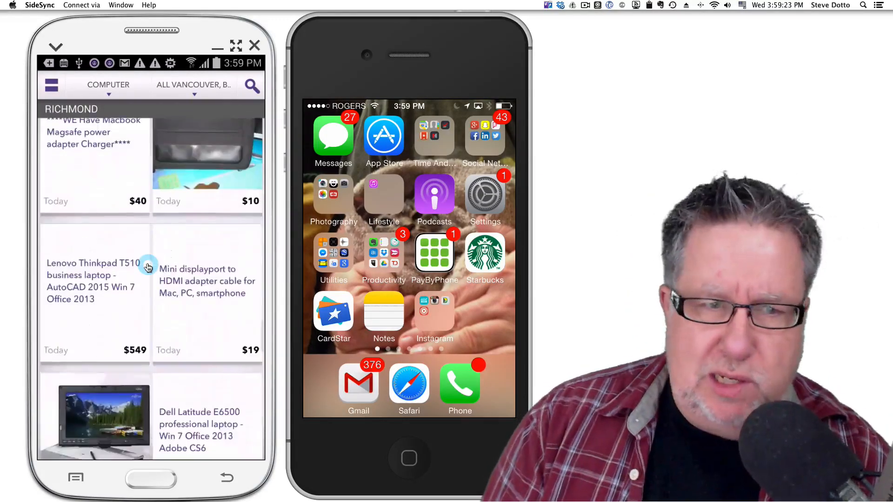
pyautogui.scroll(-3)
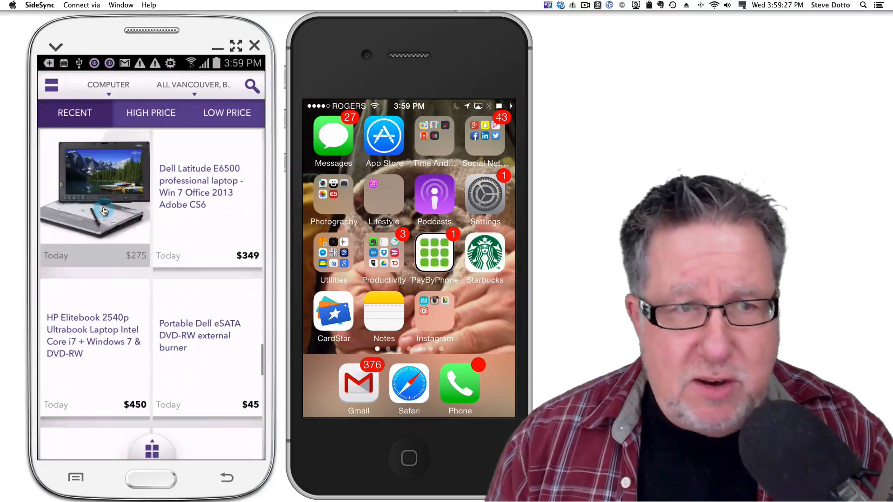
pyautogui.click(94, 189)
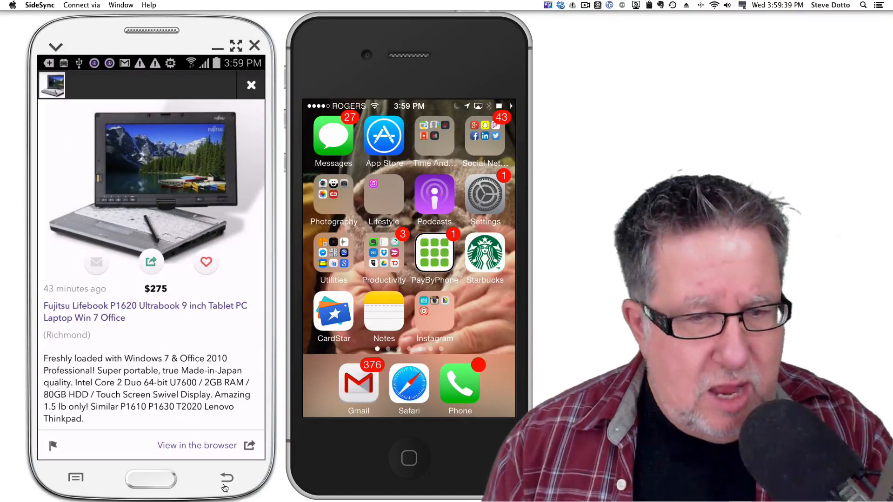
pyautogui.click(226, 477)
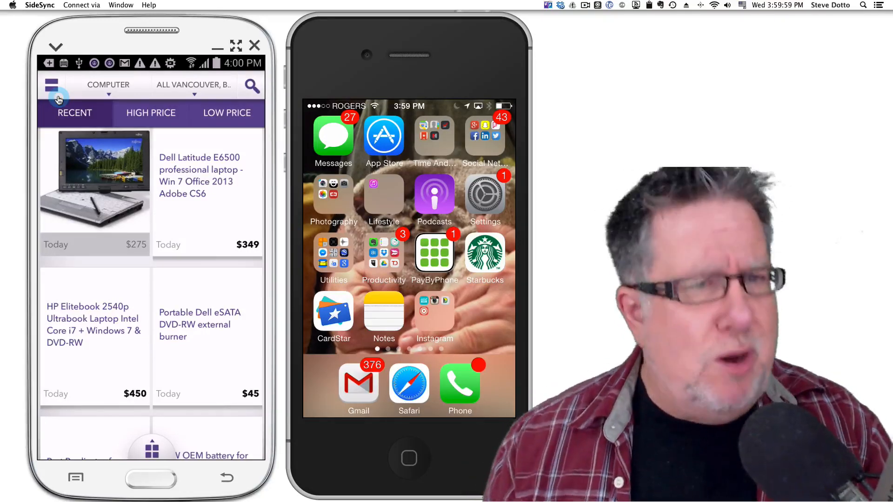
# Step: Load the Music Instr saved search from the Searches menu and scroll its All Vancouver results
pyautogui.click(51, 84)
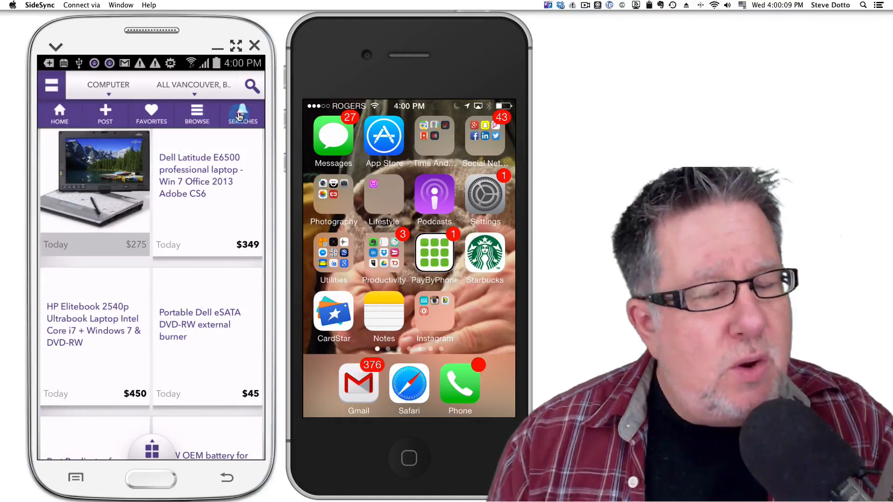
pyautogui.click(242, 113)
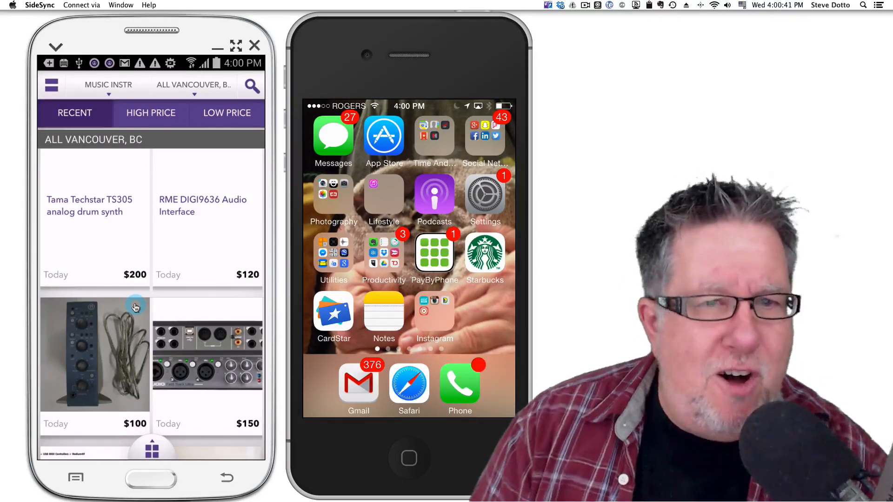
pyautogui.scroll(-3)
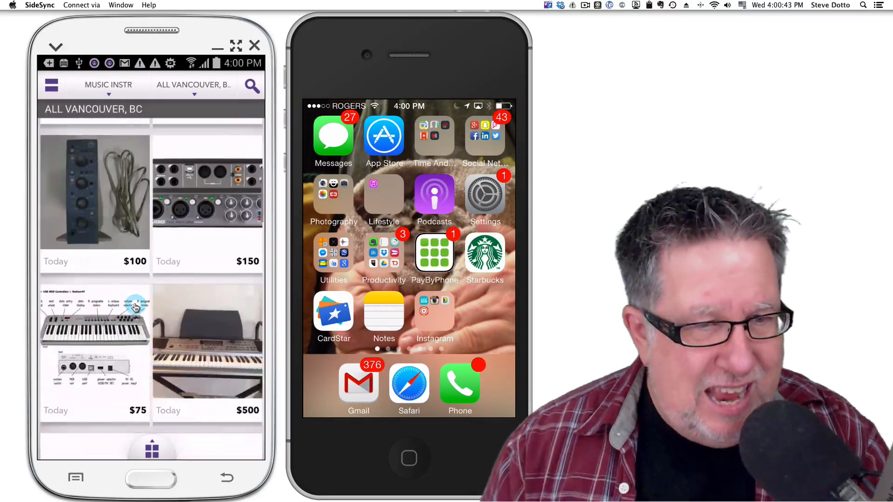
pyautogui.scroll(-3)
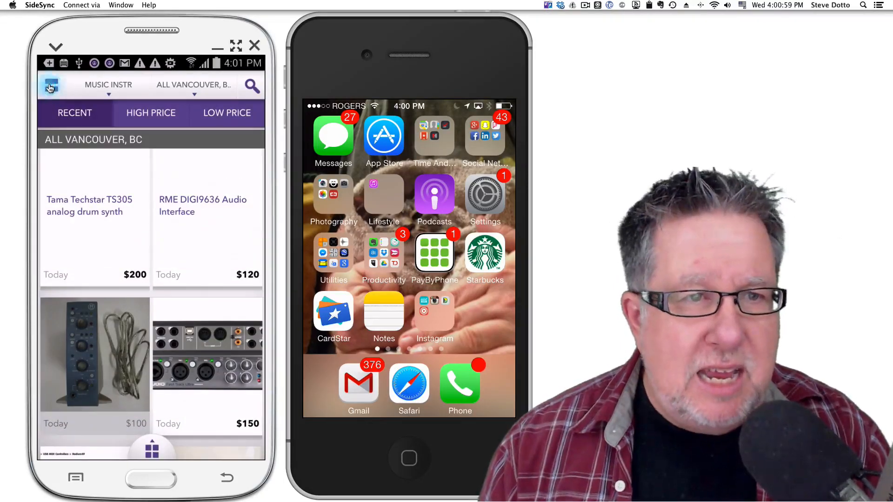
# Step: Review the Saved Searches / Alerts list, then back out to Craigslist's start screen
pyautogui.click(51, 85)
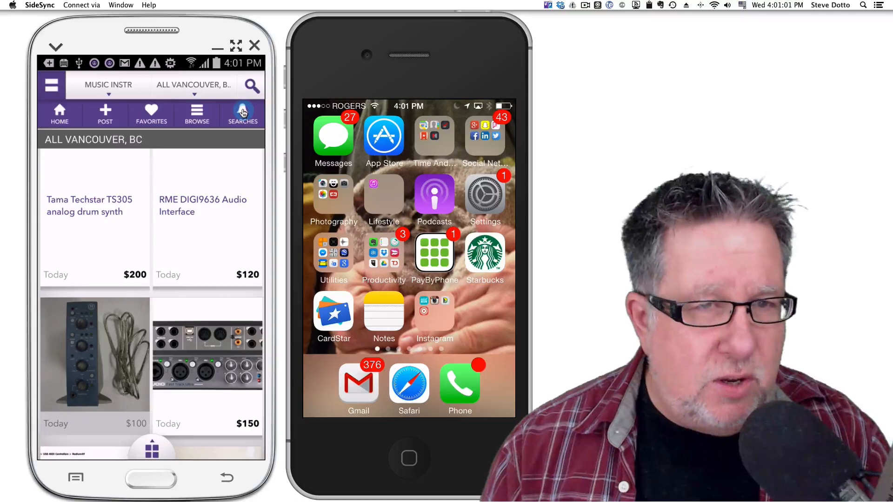
pyautogui.click(242, 112)
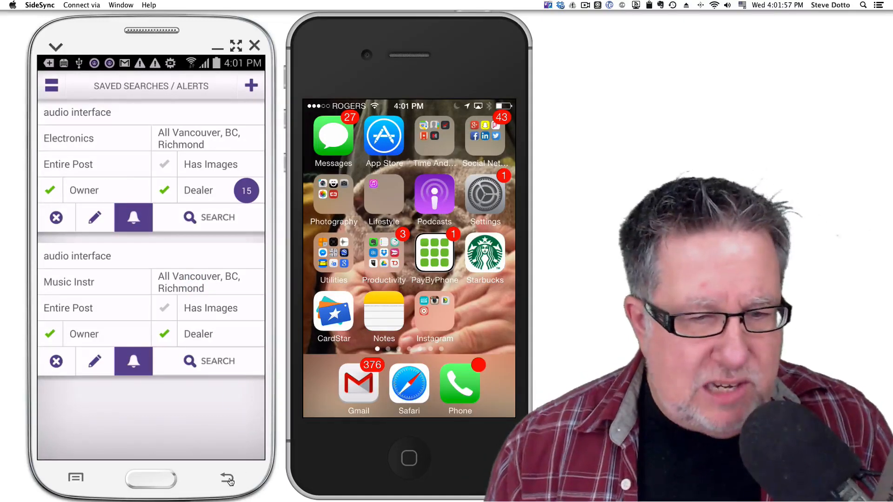
pyautogui.click(227, 478)
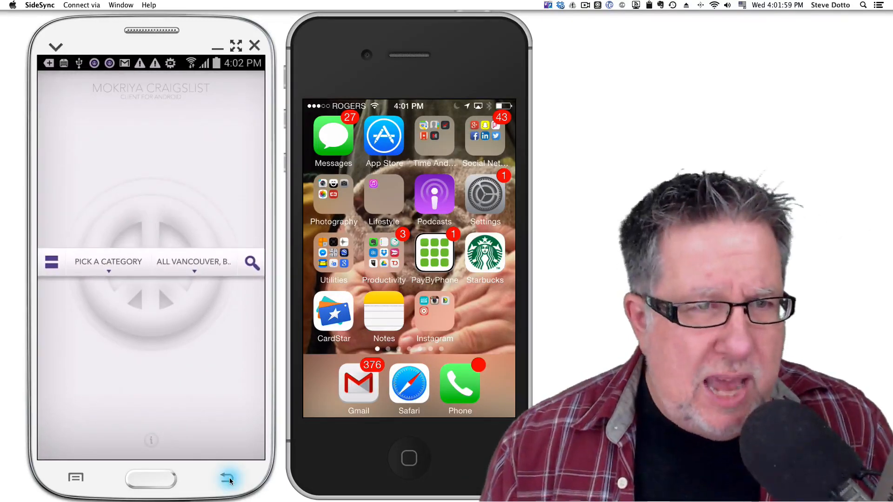
# Step: Back out of Craigslist to the app drawer and launch GasBuddy from the Shopping folder
pyautogui.click(229, 478)
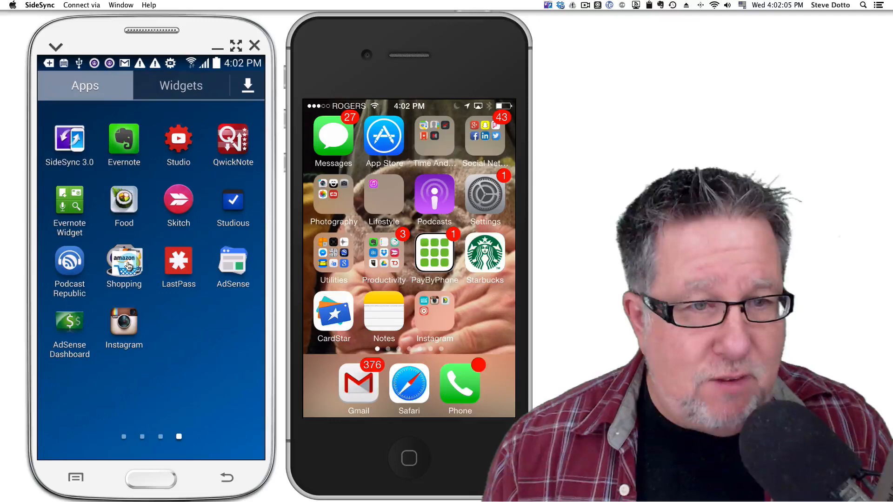
pyautogui.click(124, 259)
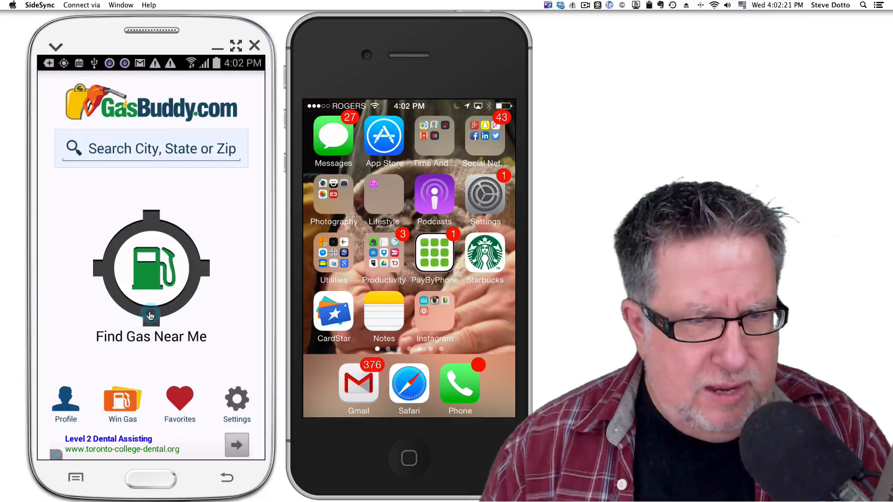
# Step: Use Find Gas Near Me to list regular prices at nearby Delta, BC stations and scroll the list
pyautogui.click(151, 268)
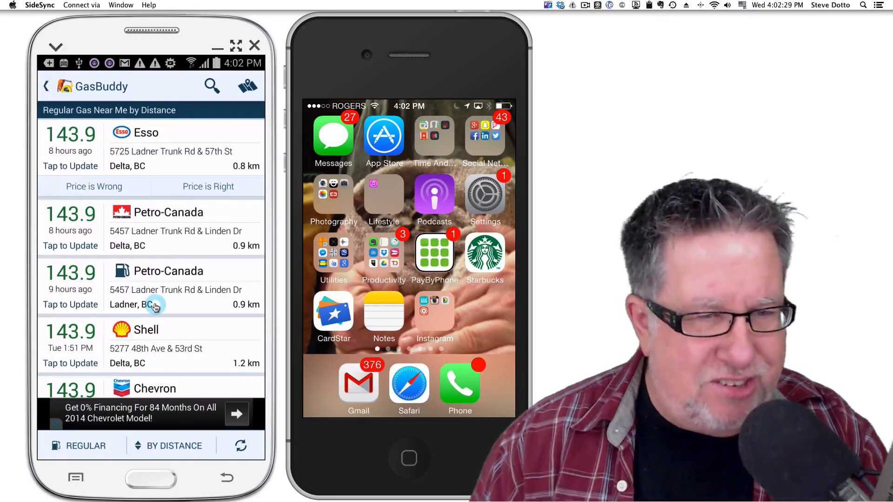
pyautogui.scroll(-3)
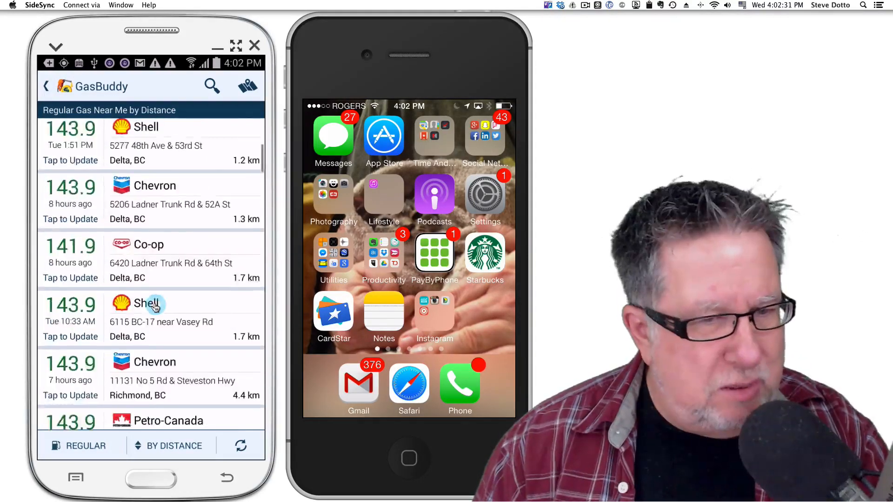
pyautogui.scroll(-3)
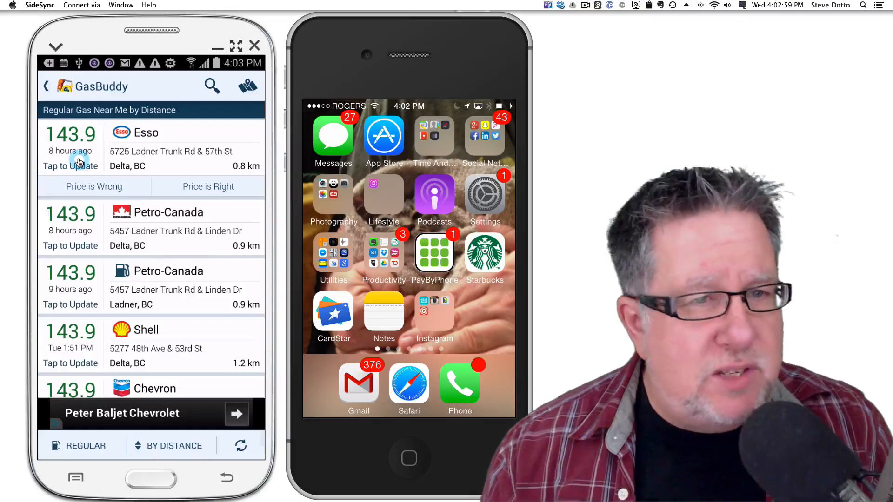
# Step: Check the Esso station's report-price screen, then browse further down the nearby stations list
pyautogui.click(71, 165)
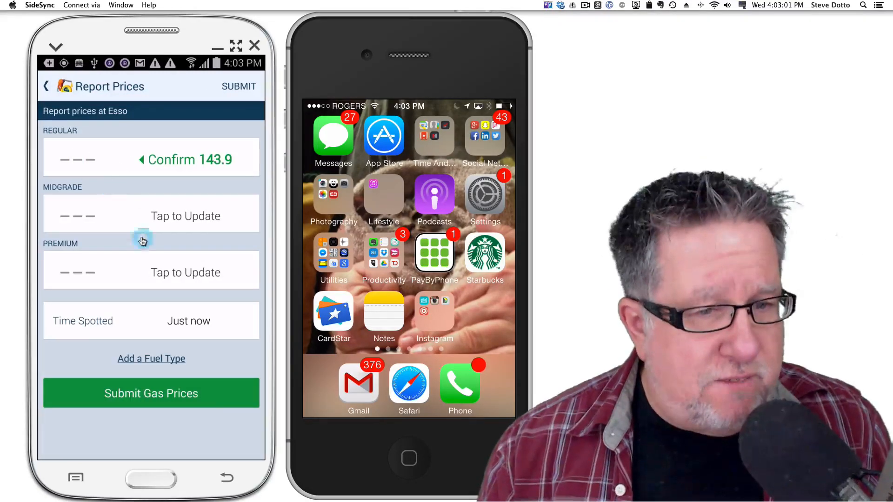
pyautogui.moveTo(121, 301)
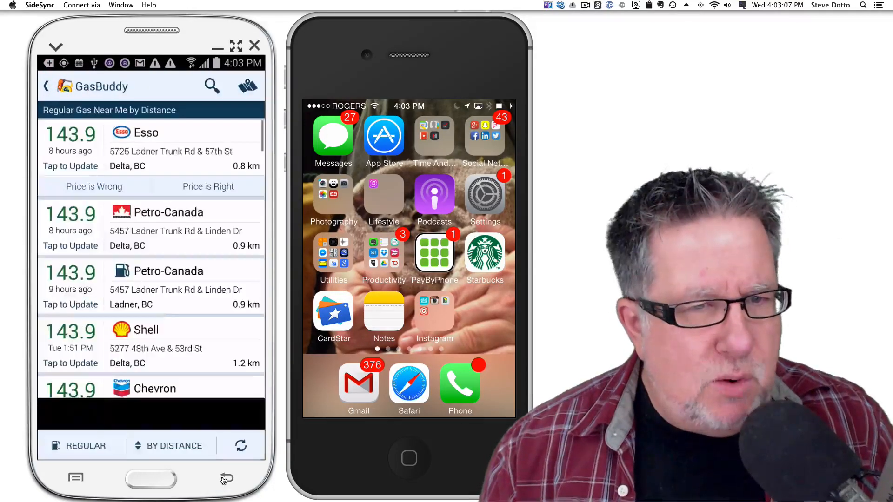
pyautogui.scroll(-3)
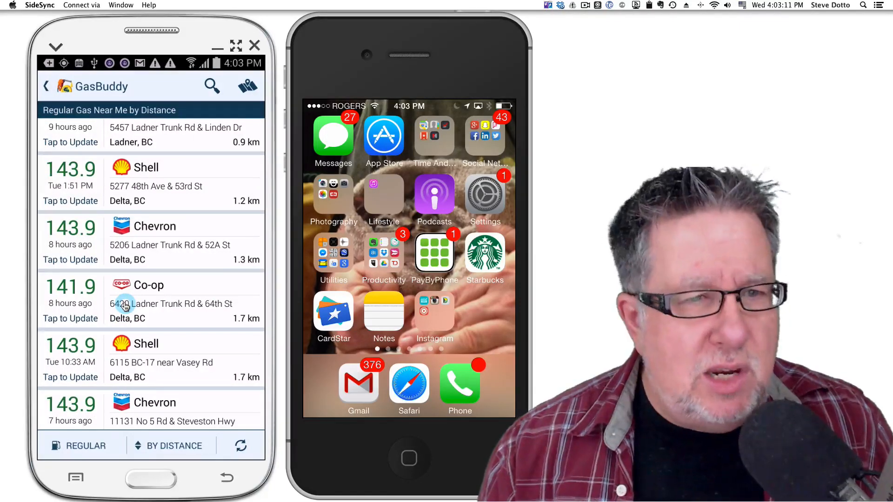
pyautogui.scroll(-3)
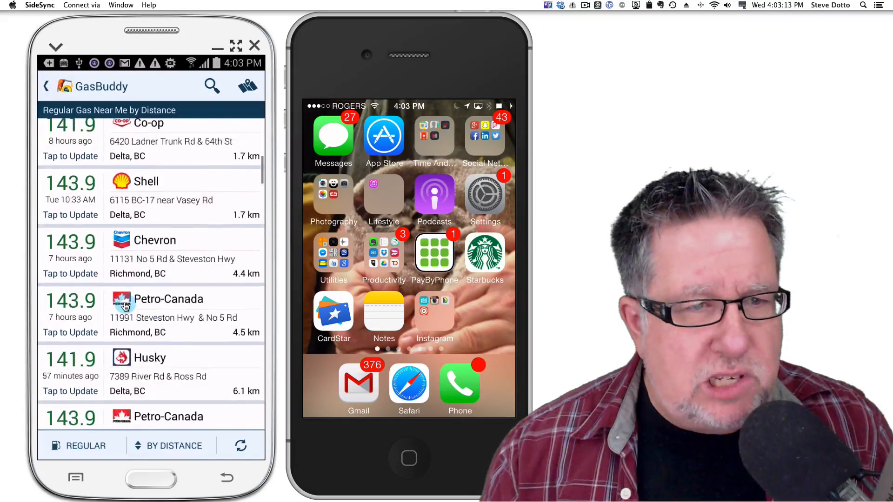
pyautogui.scroll(-3)
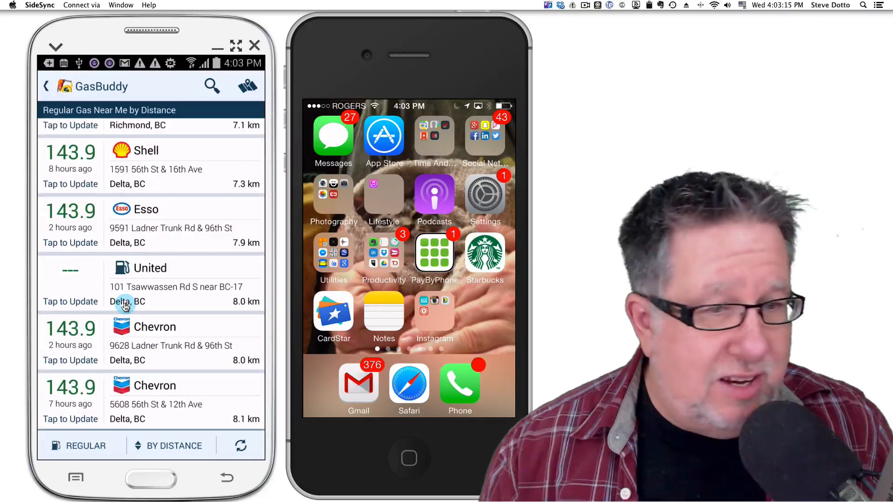
pyautogui.scroll(-3)
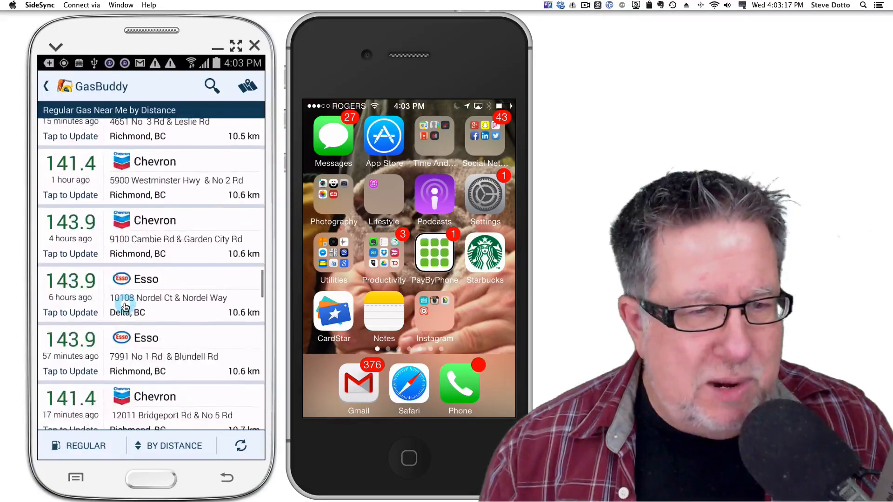
pyautogui.scroll(-3)
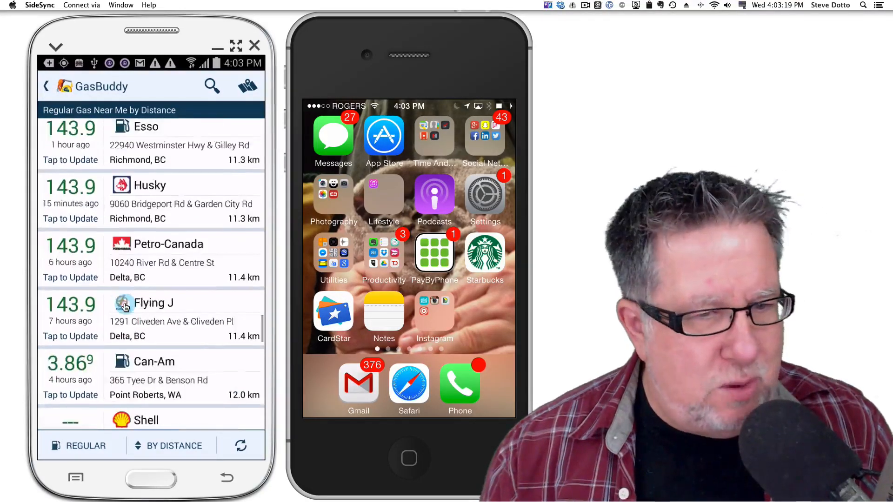
pyautogui.scroll(-3)
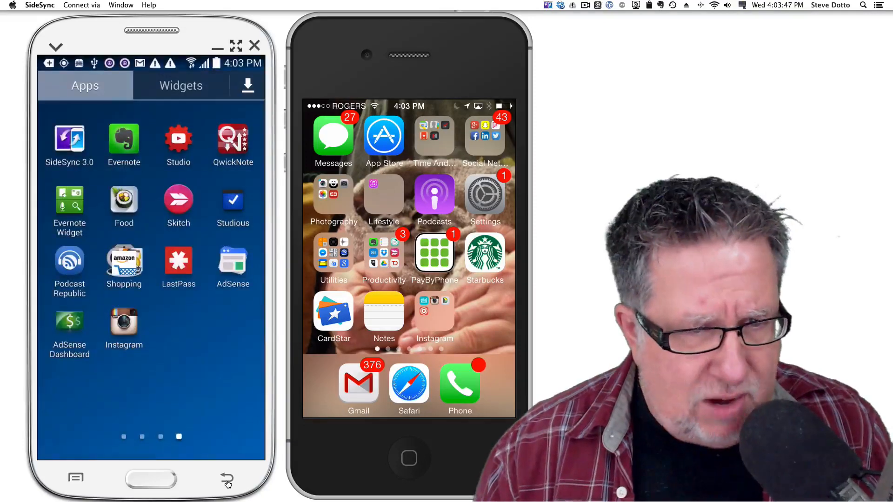
# Step: Expand the Shopping folder showing Amazon, GasBuddy, Craigslist, ShopSavvy, CardStar and Amazon ca
pyautogui.click(124, 263)
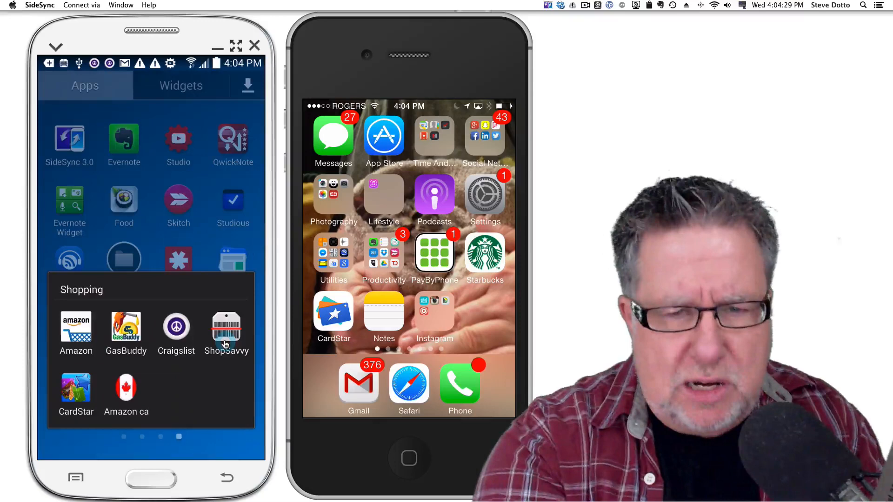
# Step: Launch CardStar and show the Cards list with Indigo, Air Miles and SCENE
pyautogui.click(333, 312)
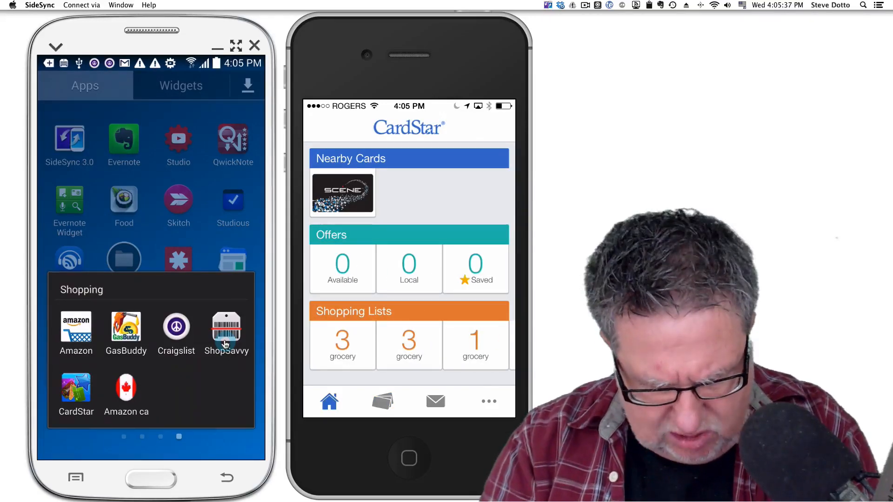
pyautogui.click(382, 402)
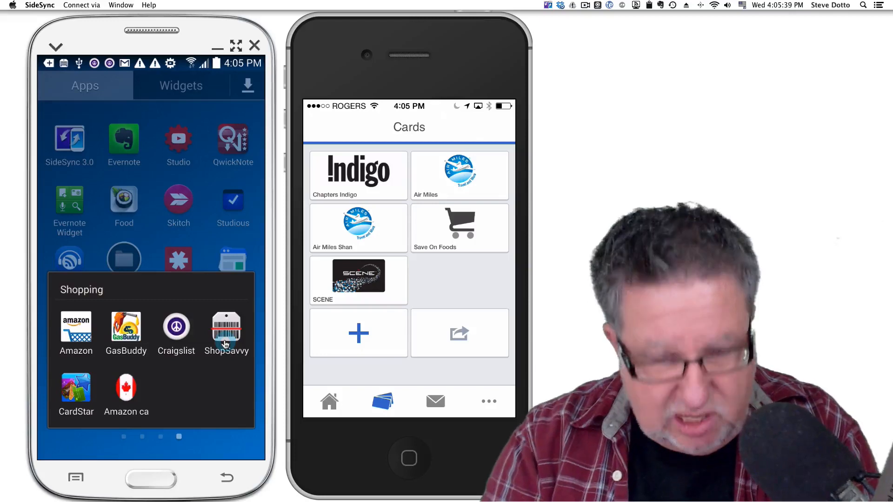
# Step: Start the Add Your Cards form and scroll the Merchant Name list past Asiana Airlines
pyautogui.click(357, 333)
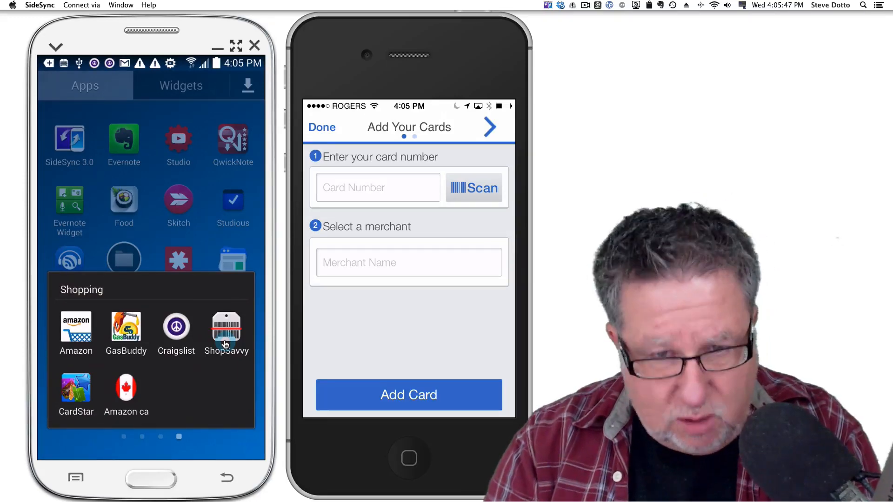
pyautogui.click(407, 262)
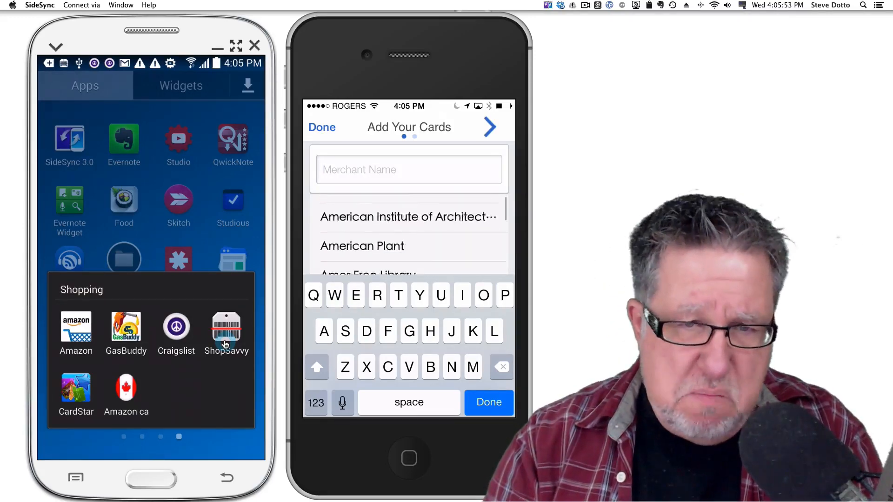
pyautogui.scroll(-3)
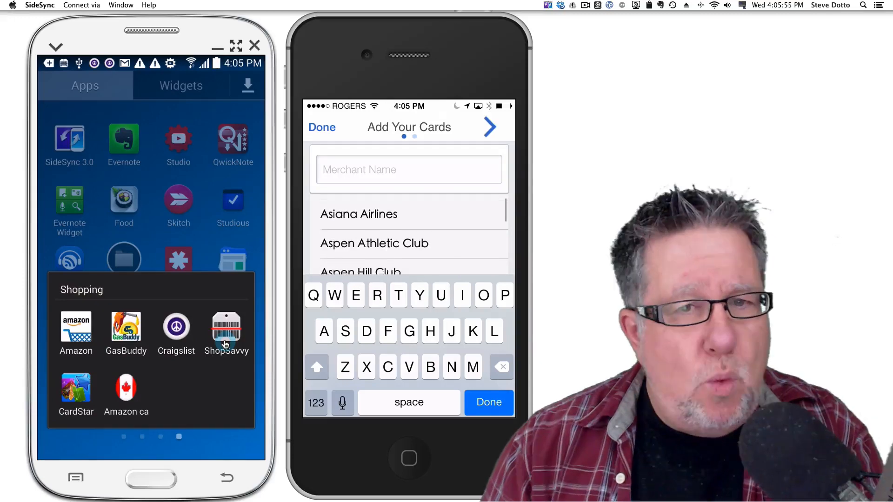